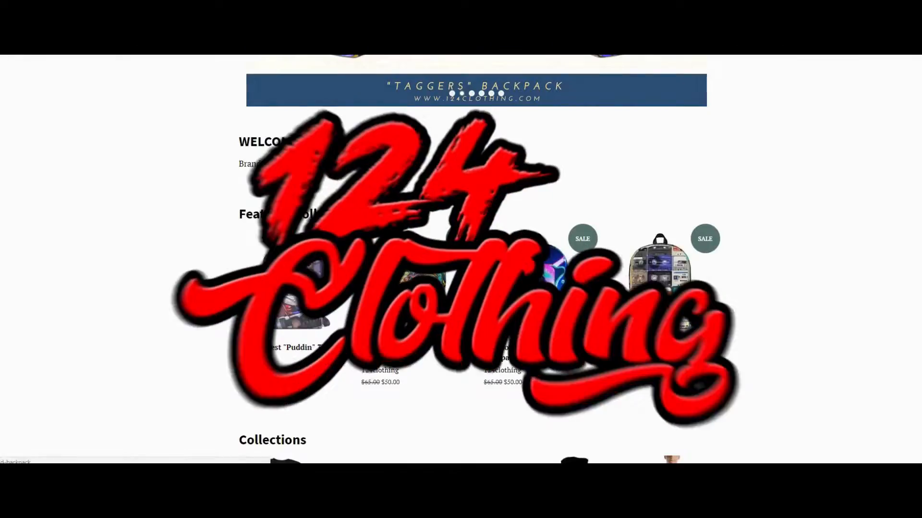
Arrange the TEMP window on the left with a This PC window beside it.
{"action": "left_click", "coordinate": [500, 238]}
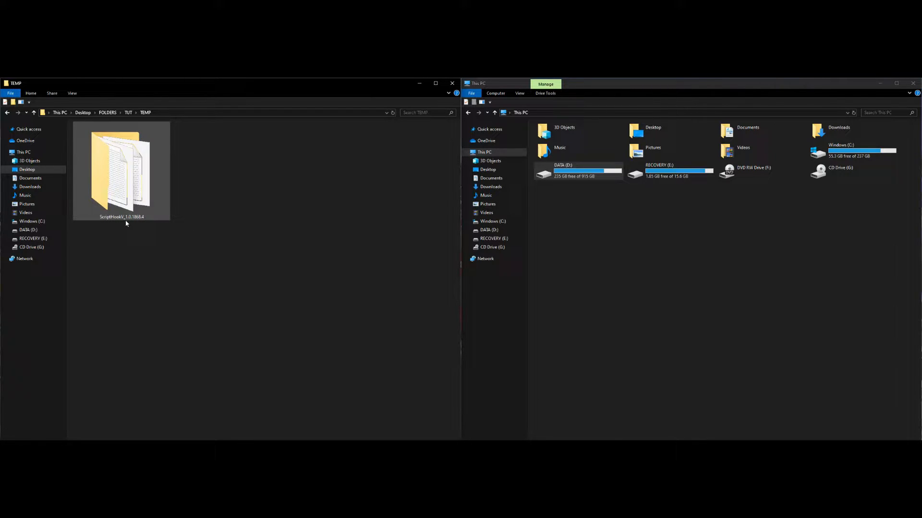
{"action": "mouse_move", "coordinate": [148, 217]}
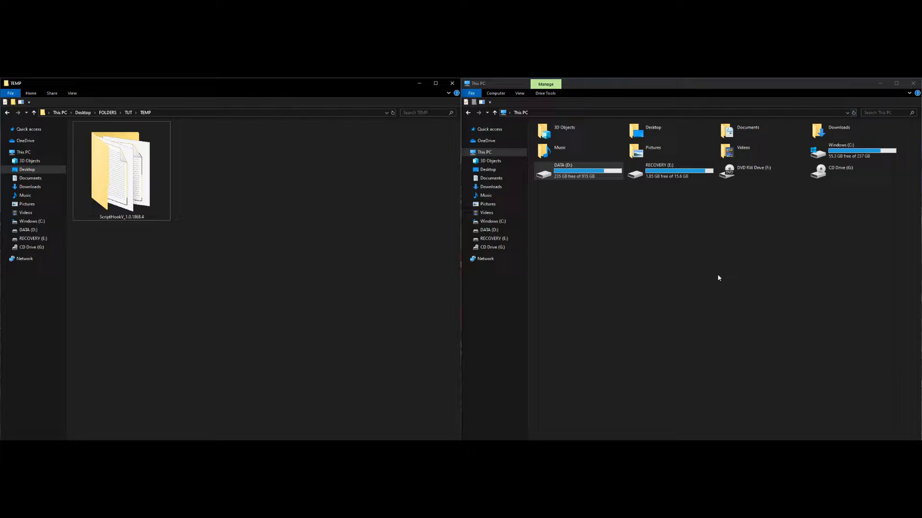
{"action": "mouse_move", "coordinate": [582, 203]}
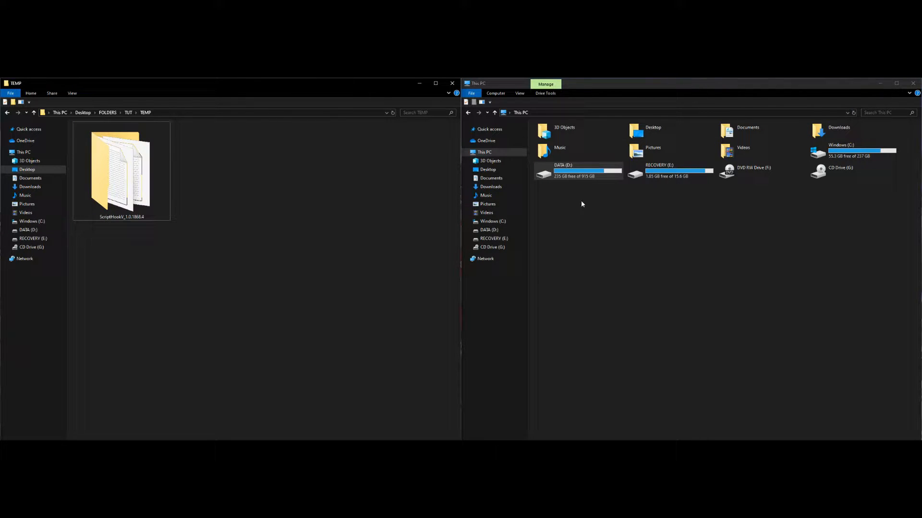
{"action": "mouse_move", "coordinate": [783, 326]}
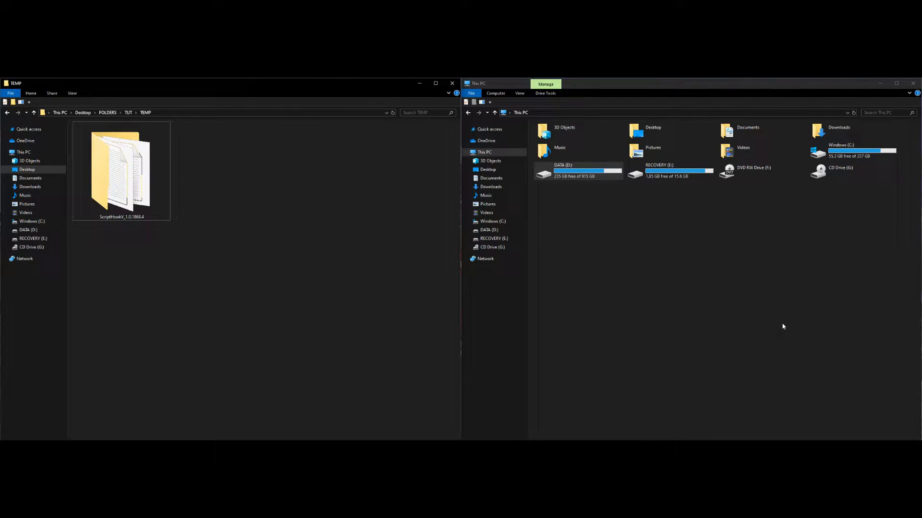
{"action": "mouse_move", "coordinate": [800, 250]}
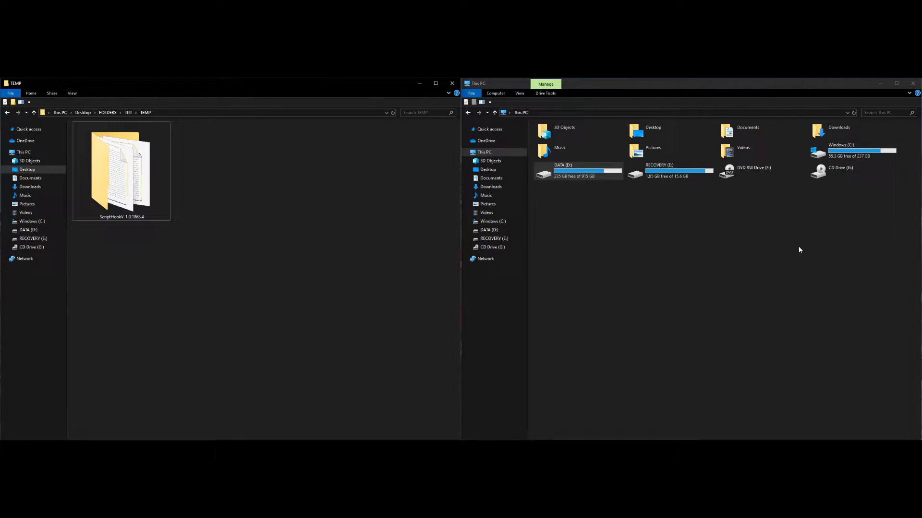
{"action": "left_click", "coordinate": [896, 82]}
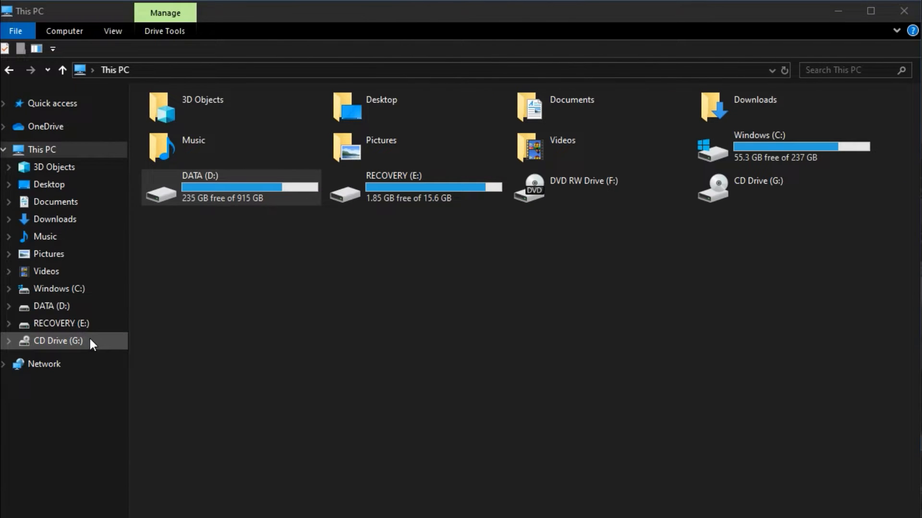
Browse Windows (C:) and its Program Files, then switch to the DATA (D:) drive root.
{"action": "double_click", "coordinate": [58, 288]}
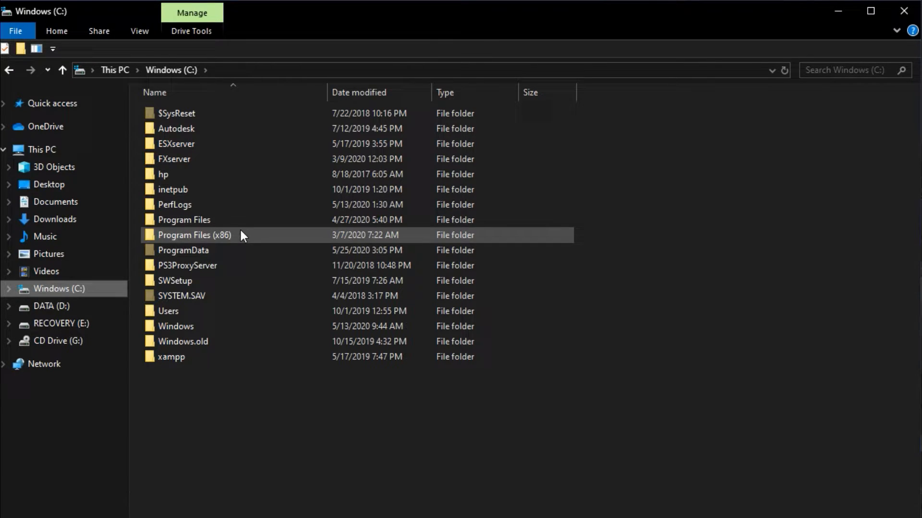
{"action": "double_click", "coordinate": [184, 220]}
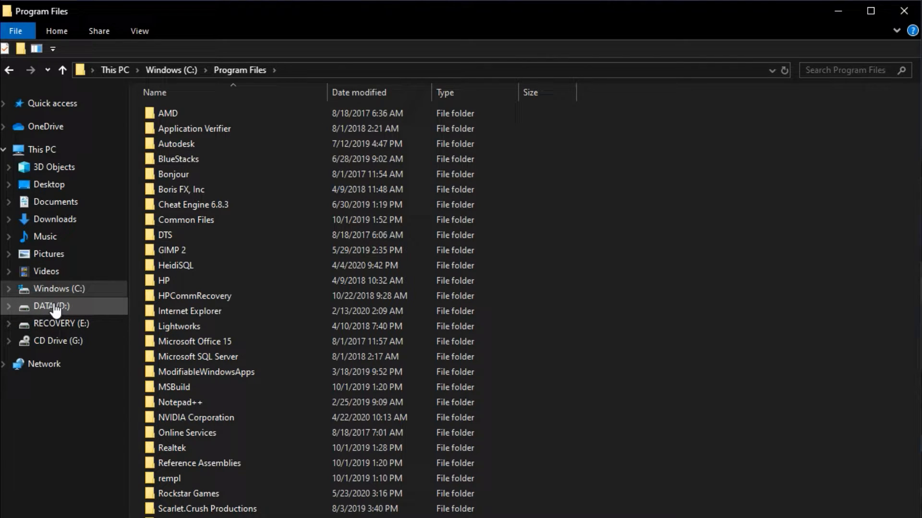
{"action": "left_click", "coordinate": [43, 307]}
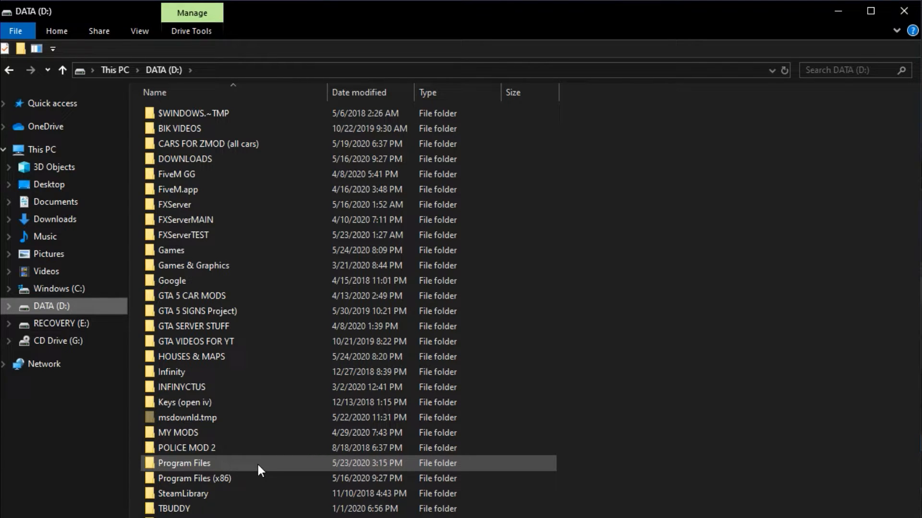
Navigate DATA (D:) > Program Files > Epic Games > GTAV in the right-hand window.
{"action": "double_click", "coordinate": [185, 464]}
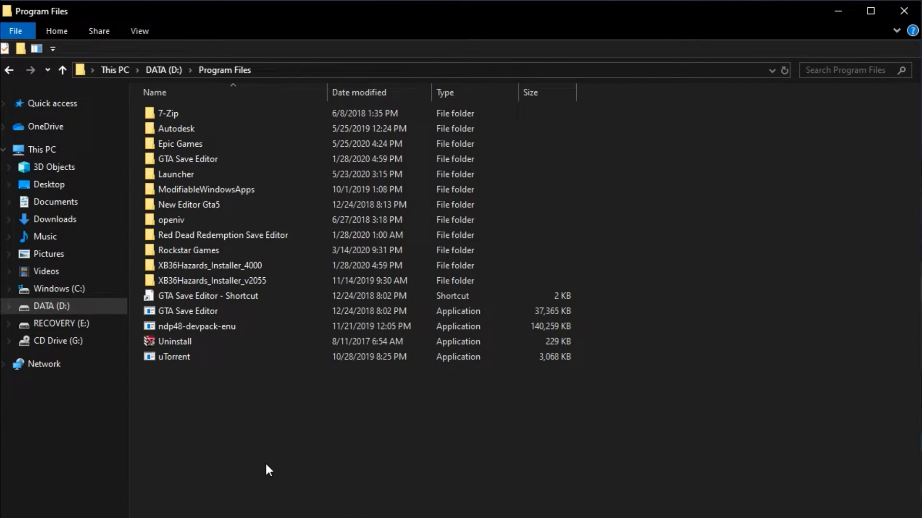
{"action": "left_click", "coordinate": [181, 144]}
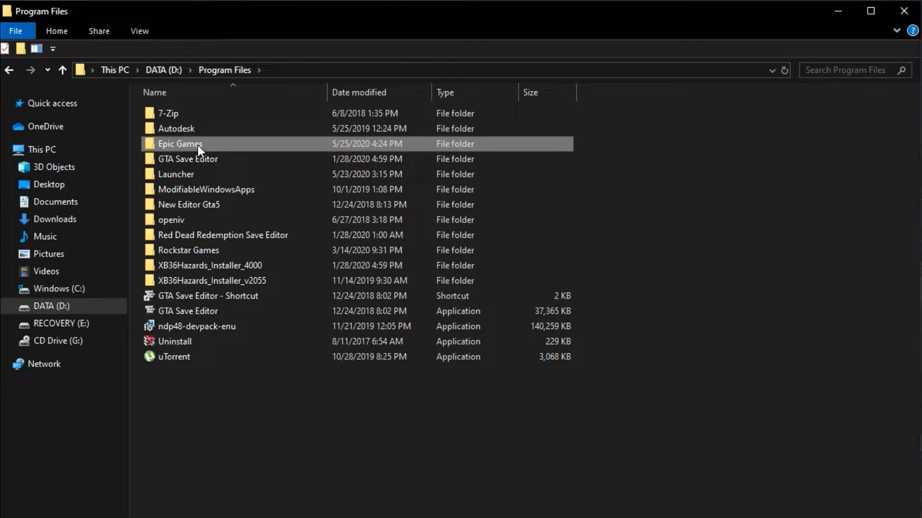
{"action": "mouse_move", "coordinate": [204, 146]}
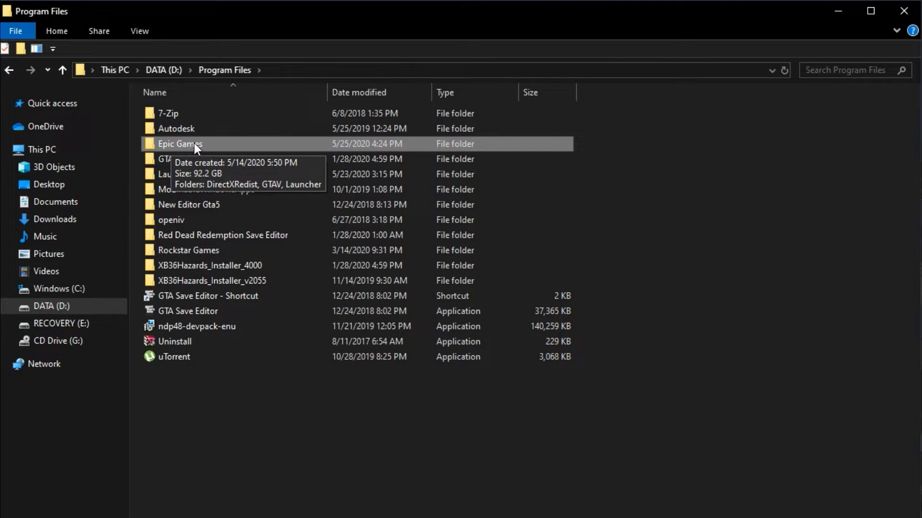
{"action": "double_click", "coordinate": [180, 144]}
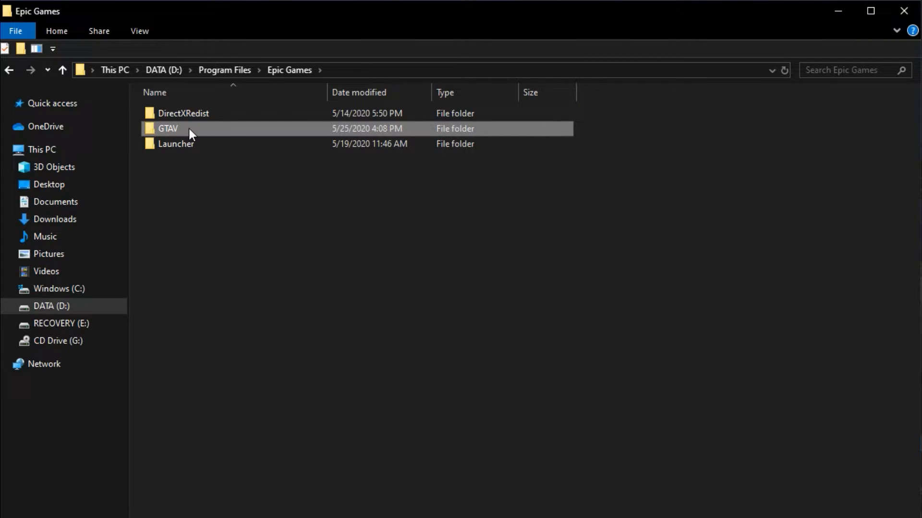
{"action": "mouse_move", "coordinate": [215, 134]}
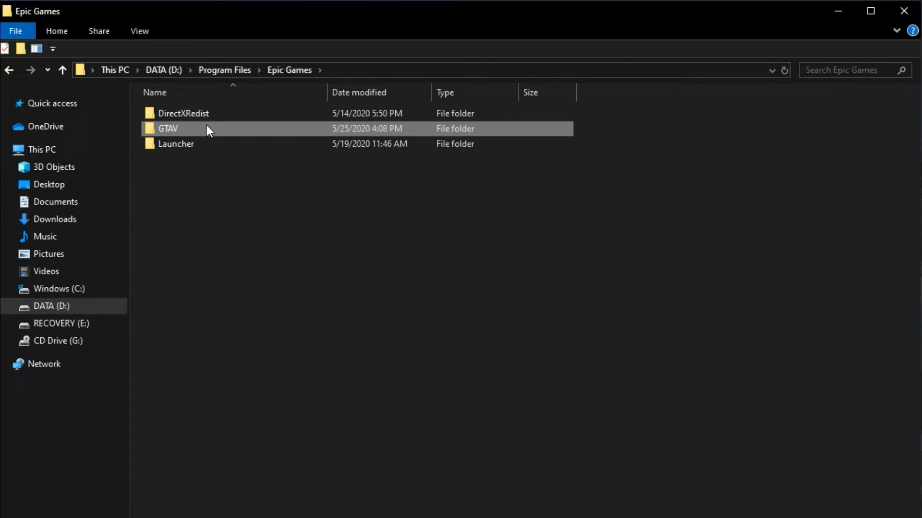
{"action": "mouse_move", "coordinate": [171, 130]}
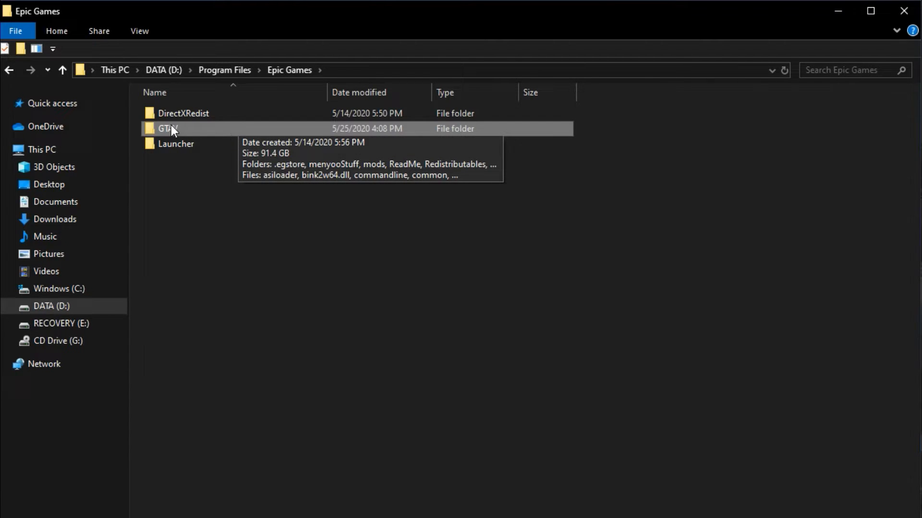
{"action": "mouse_move", "coordinate": [198, 133]}
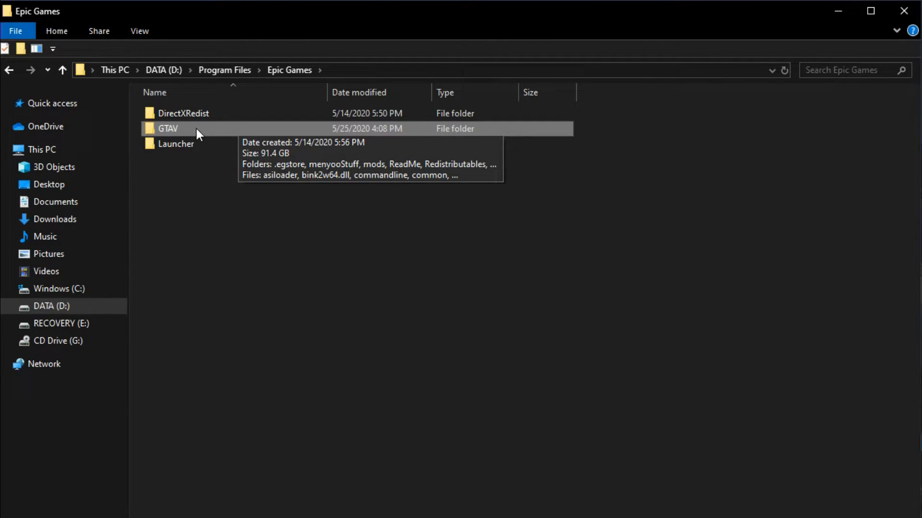
{"action": "double_click", "coordinate": [167, 128]}
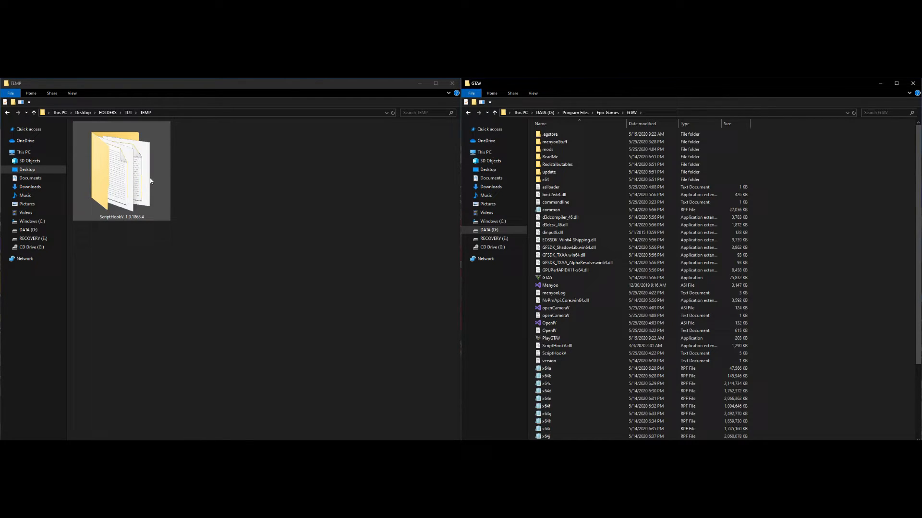
Navigate into ScriptHookV_1.0.1868.4 > bin in the TEMP window, showing dinput8.dll and ScriptHookV.dll.
{"action": "double_click", "coordinate": [120, 168]}
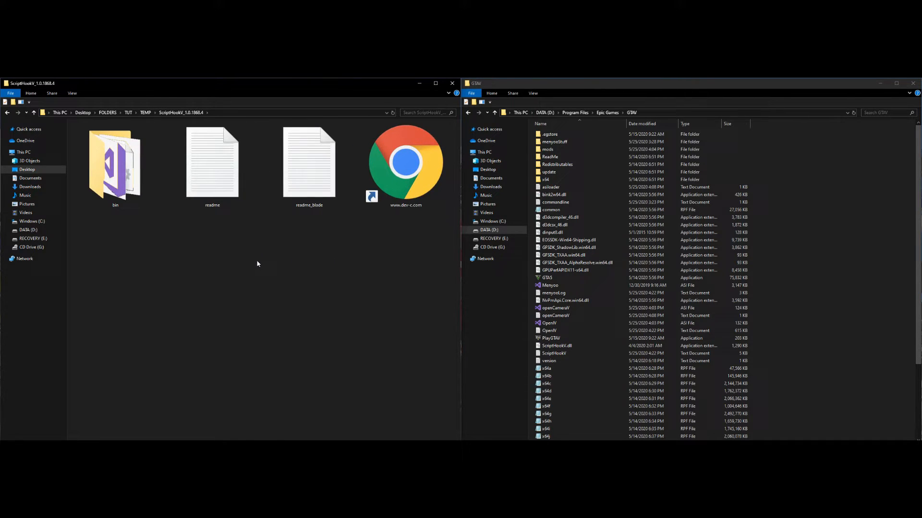
{"action": "left_click", "coordinate": [115, 165]}
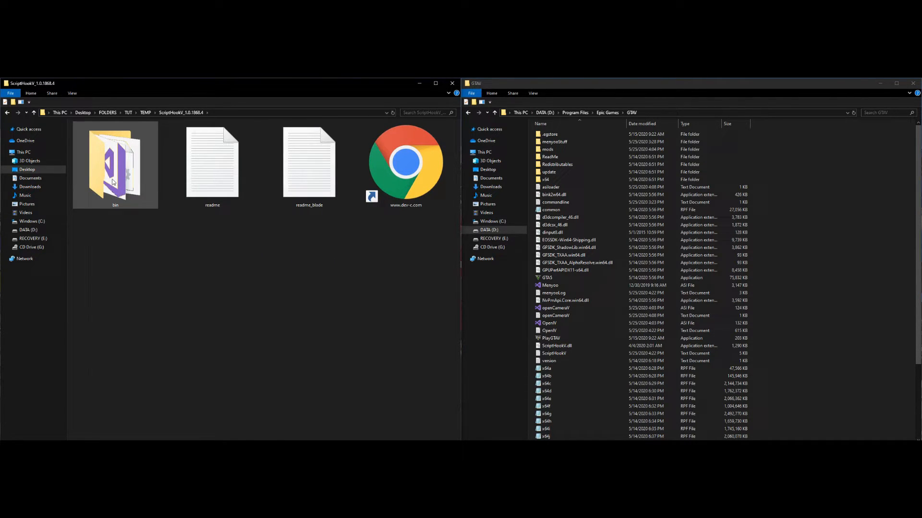
{"action": "double_click", "coordinate": [115, 165]}
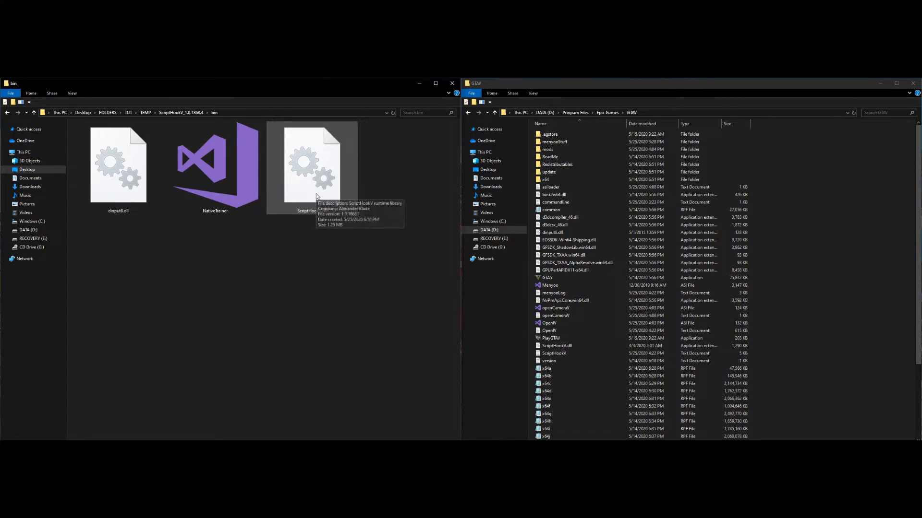
{"action": "mouse_move", "coordinate": [109, 220]}
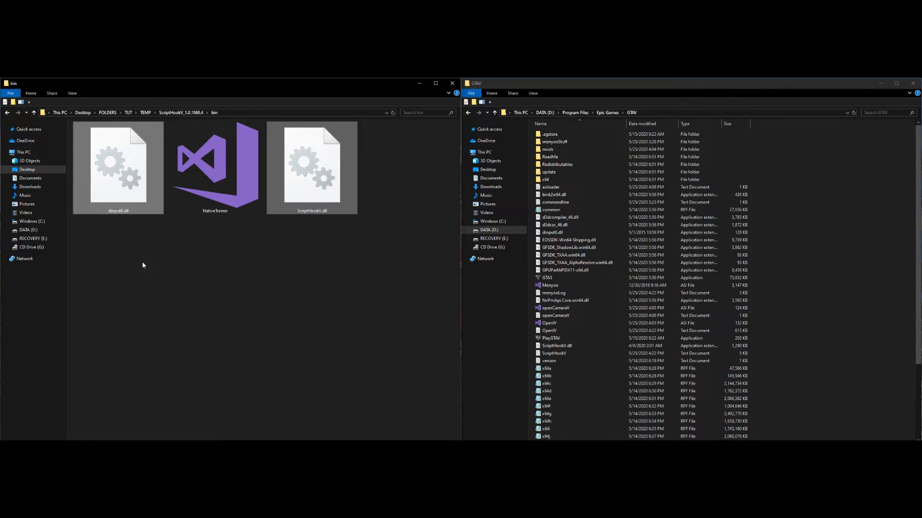
{"action": "mouse_move", "coordinate": [113, 170]}
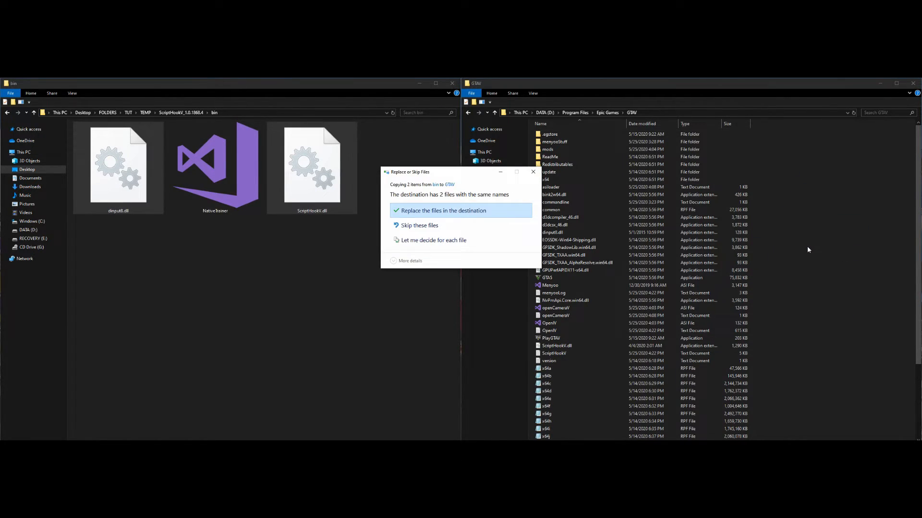
{"action": "mouse_move", "coordinate": [533, 172]}
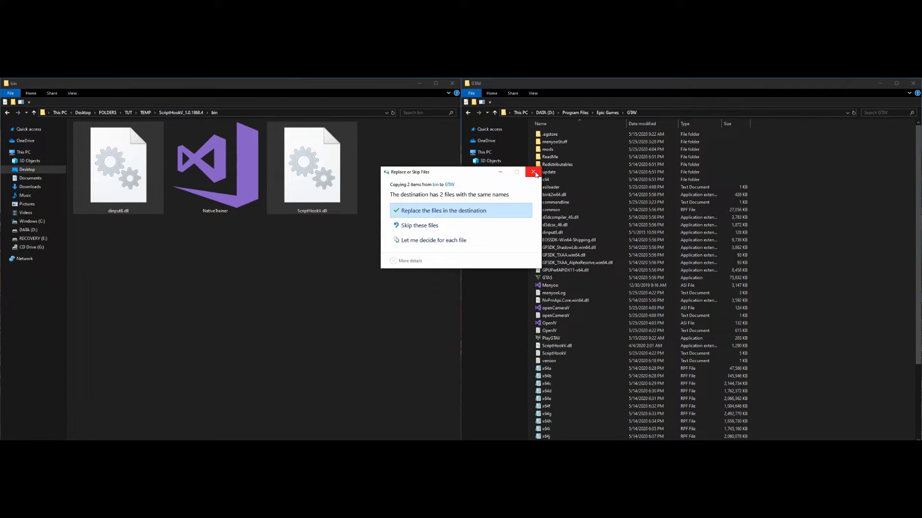
Dismiss the Replace or Skip Files prompt after dragging the two DLLs into GTAV.
{"action": "left_click", "coordinate": [534, 172]}
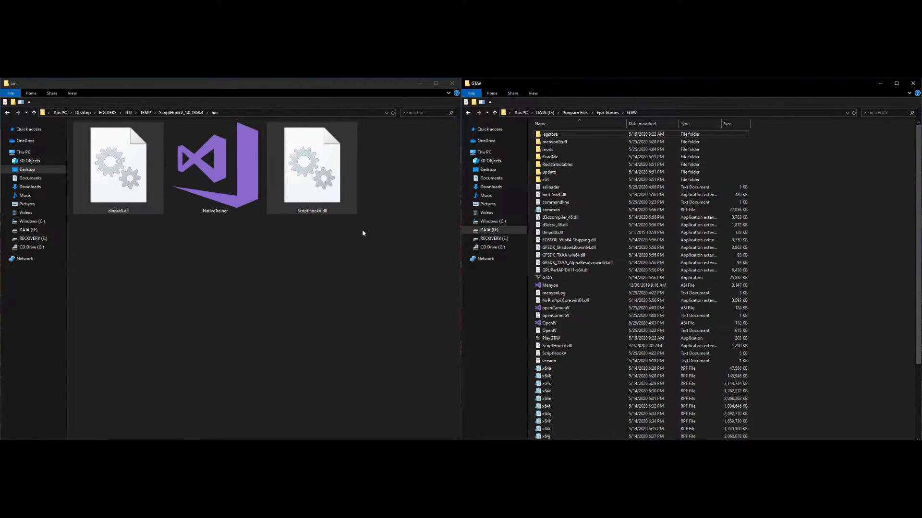
{"action": "mouse_move", "coordinate": [864, 311]}
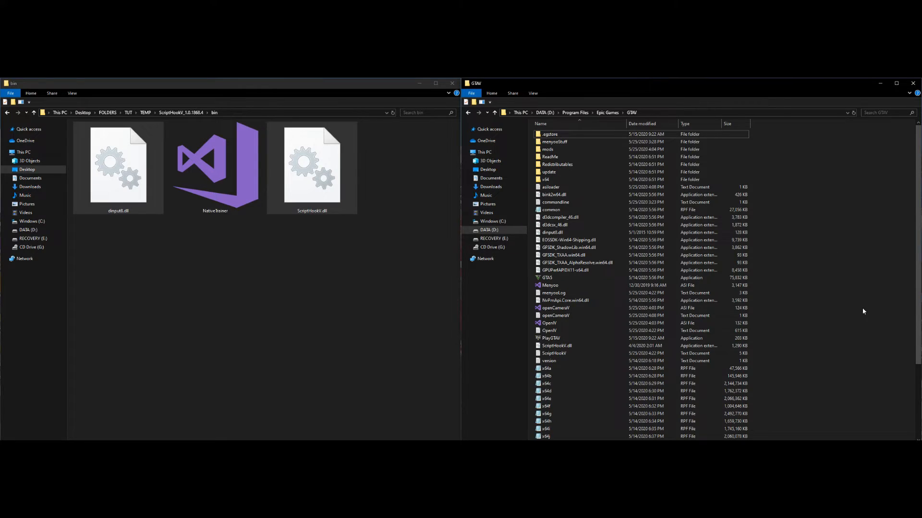